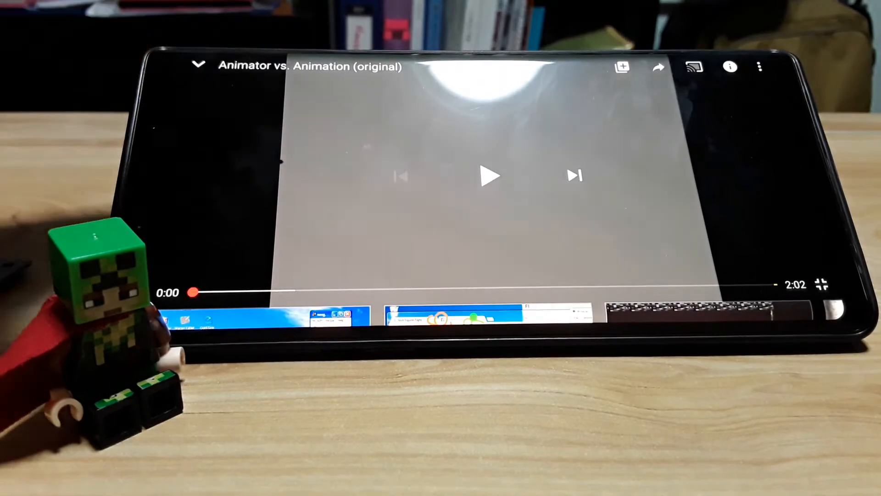
left_click(490, 175)
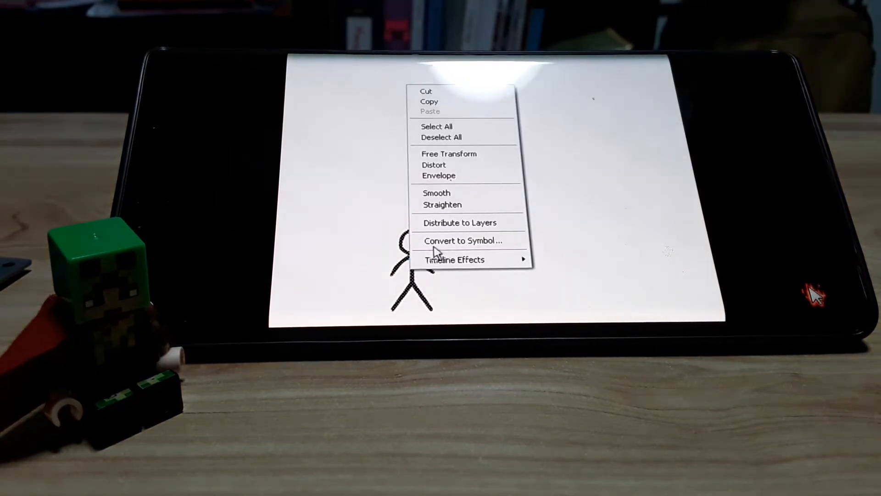
left_click(462, 241)
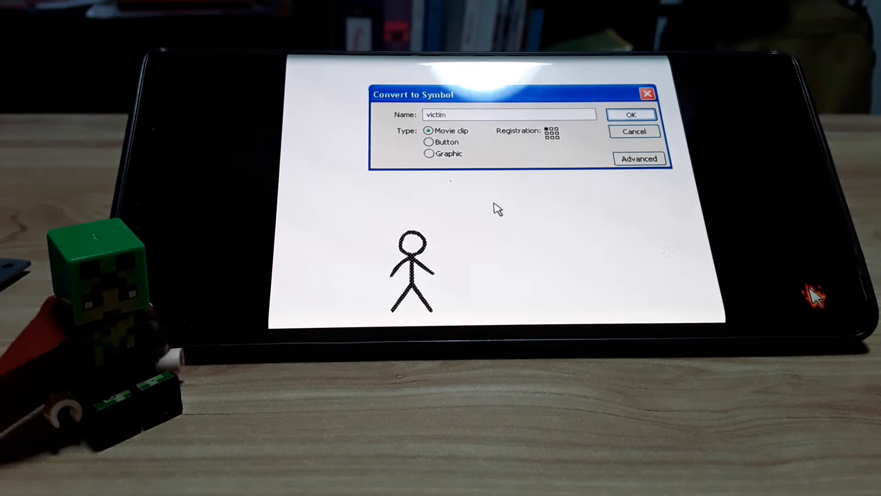
left_click(630, 115)
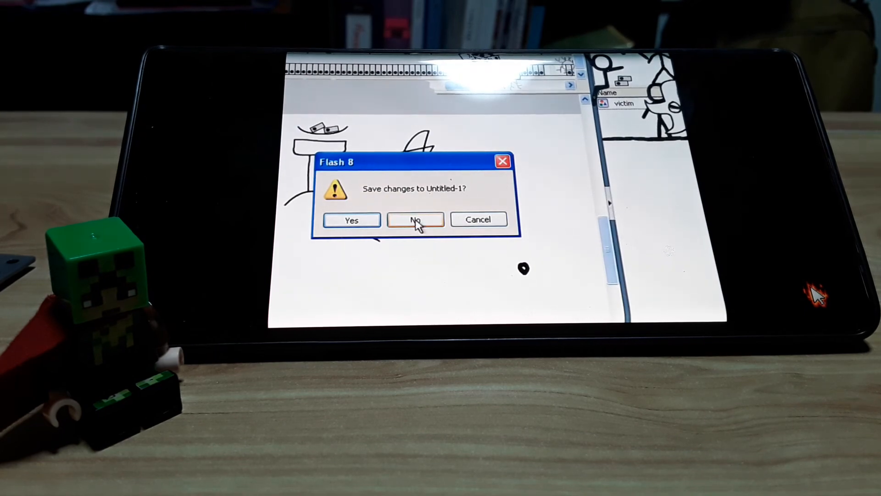
left_click(415, 219)
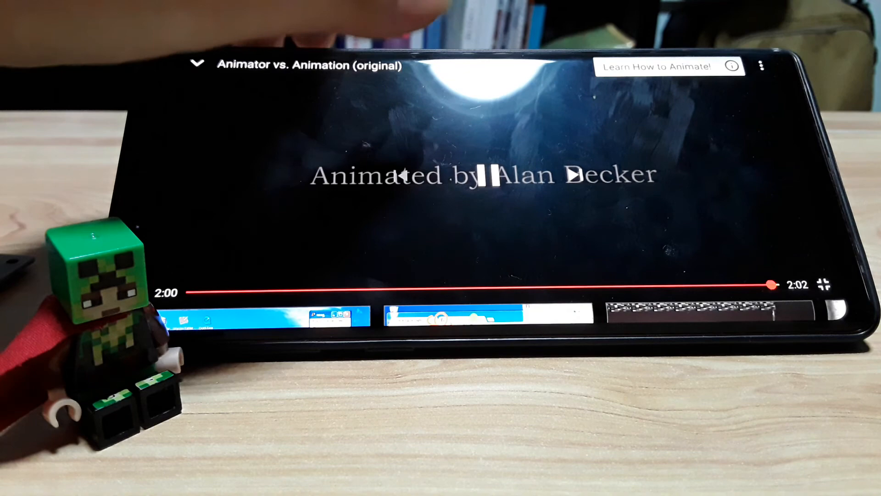